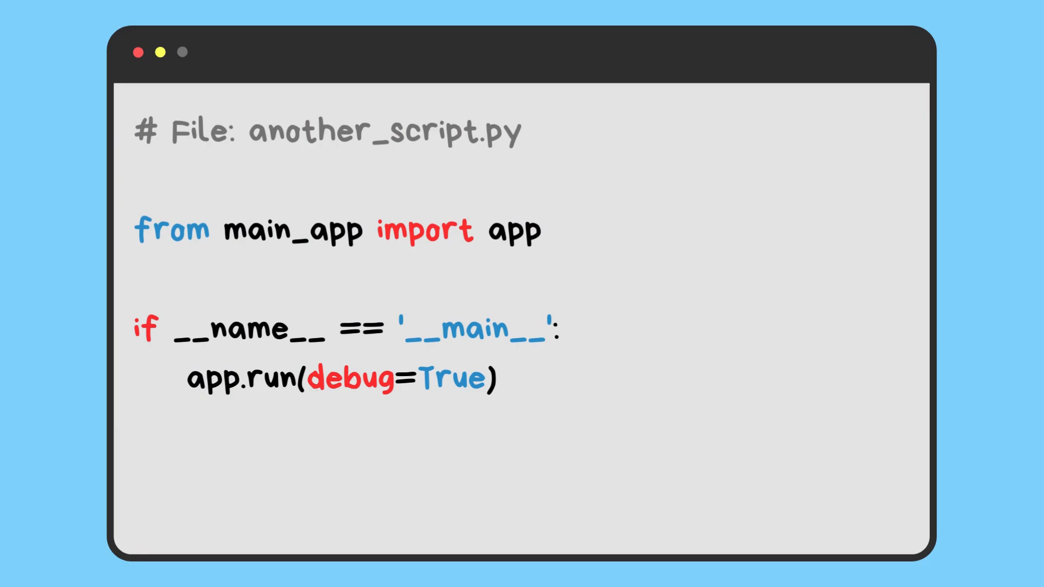
# Step: Select the imported name 'app' in 'from main_app import app' for a pink highlight
pyautogui.doubleClick(516, 231)
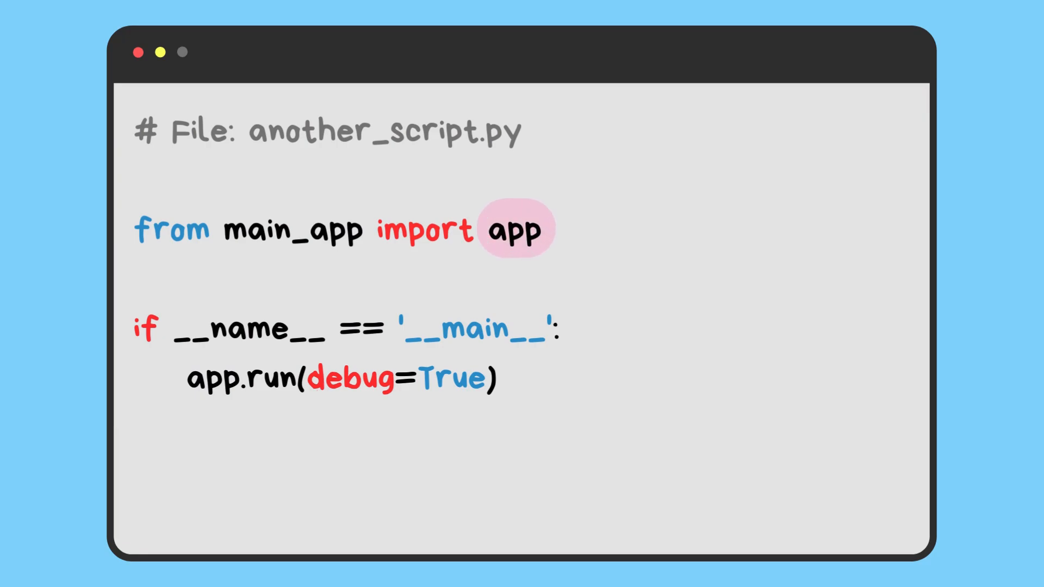